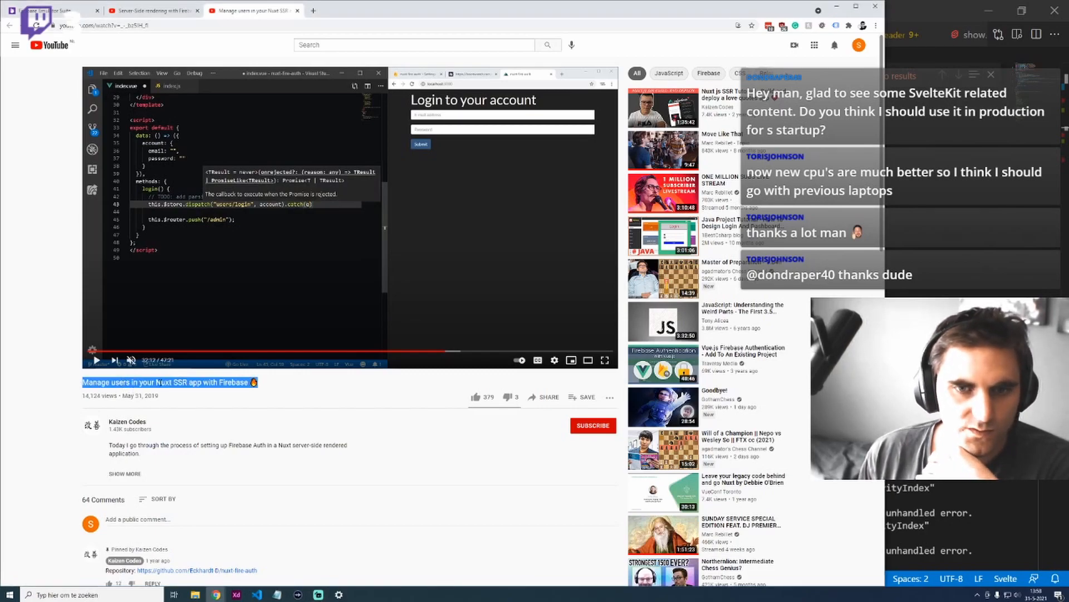
Step: Switch to the Firebase Emulator Suite showing the Firestore activities document
click(168, 381)
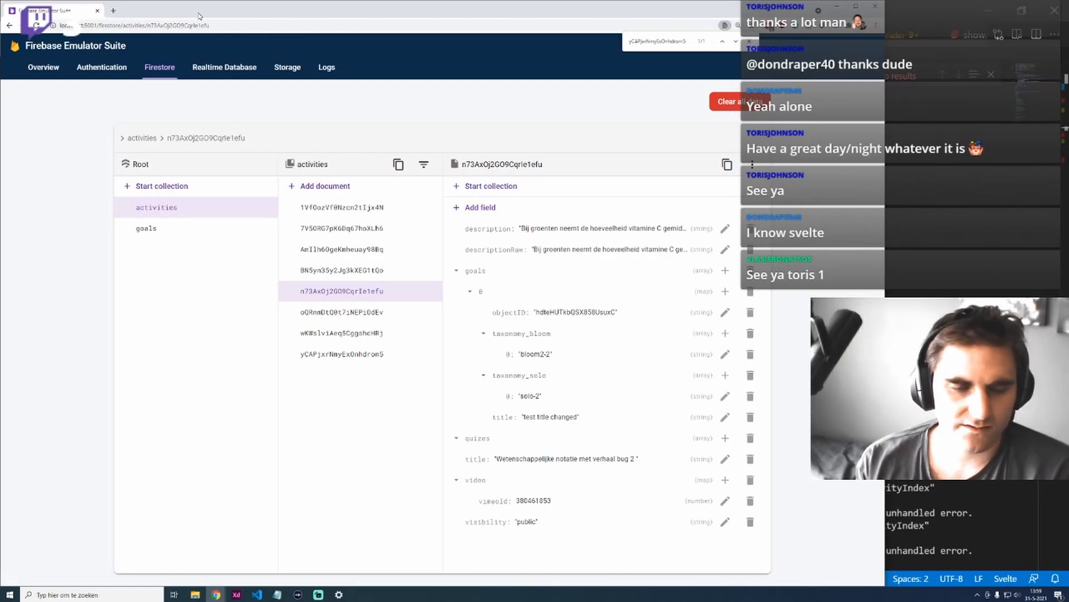
mouse_move(215, 594)
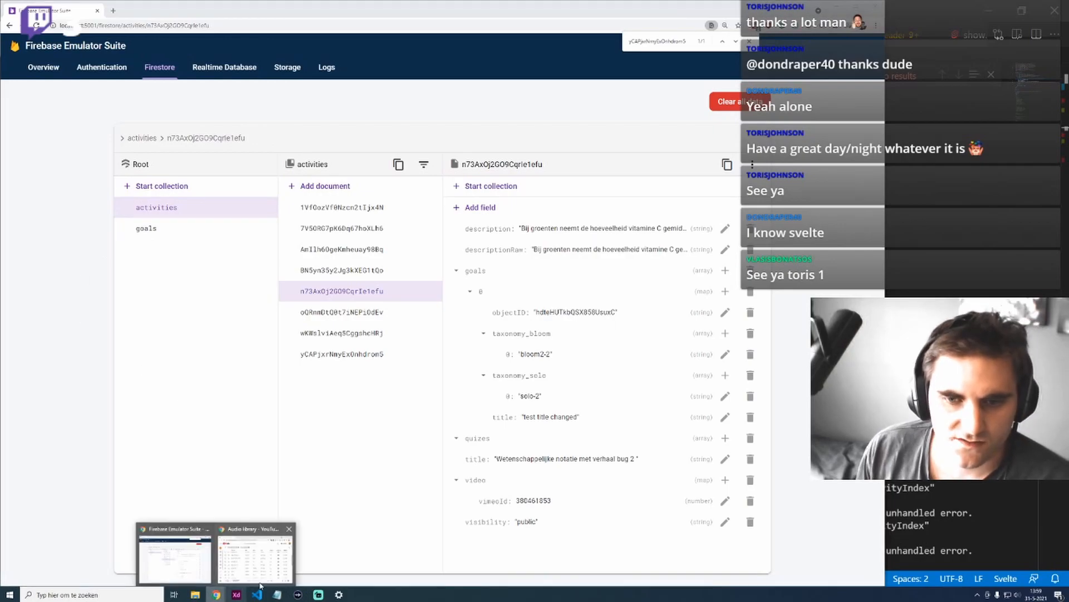
Step: Bring the Audio Library window forward, then reach the SvelteKit Docs from a 'svelte kit' search
click(255, 552)
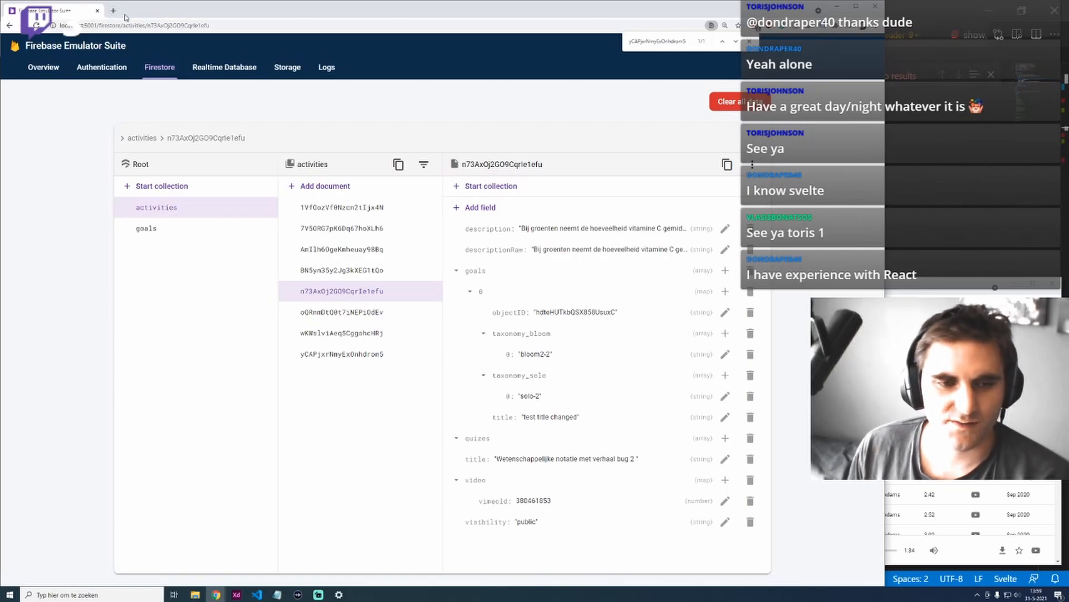
mouse_move(163, 117)
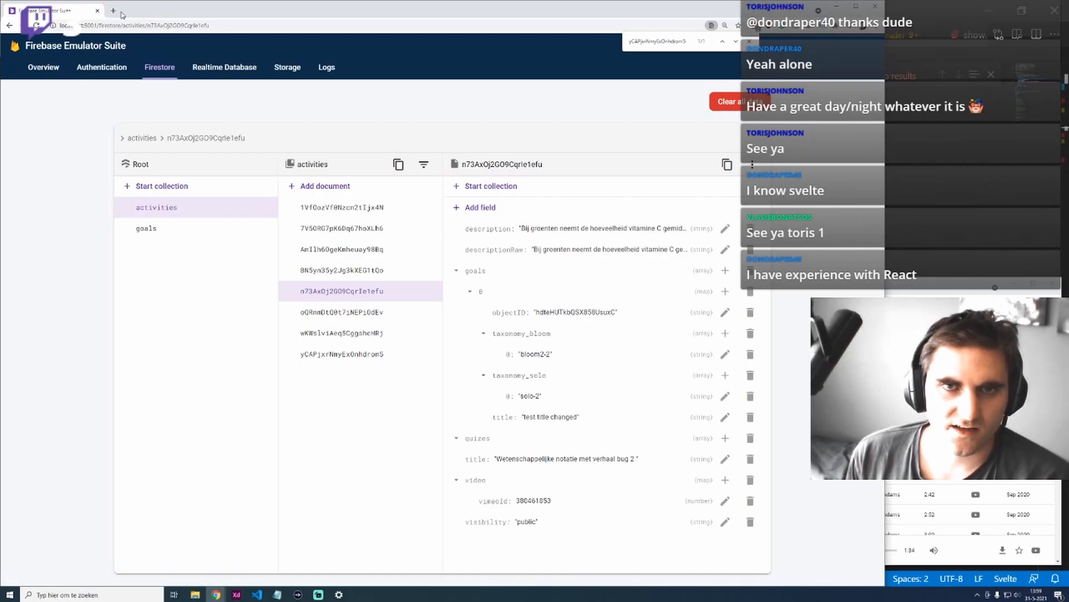
mouse_move(113, 13)
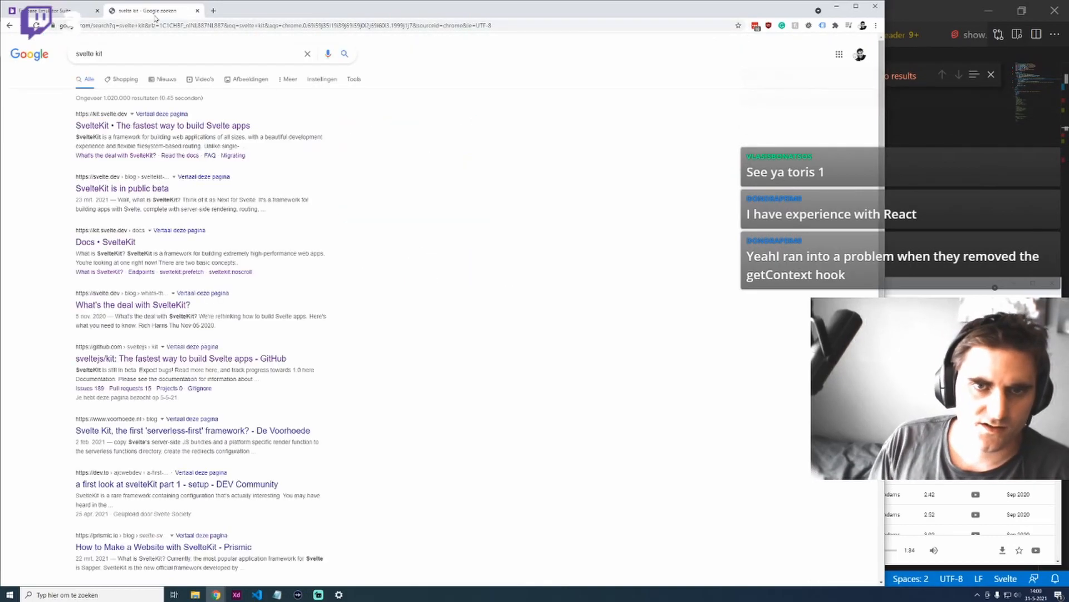
click(105, 242)
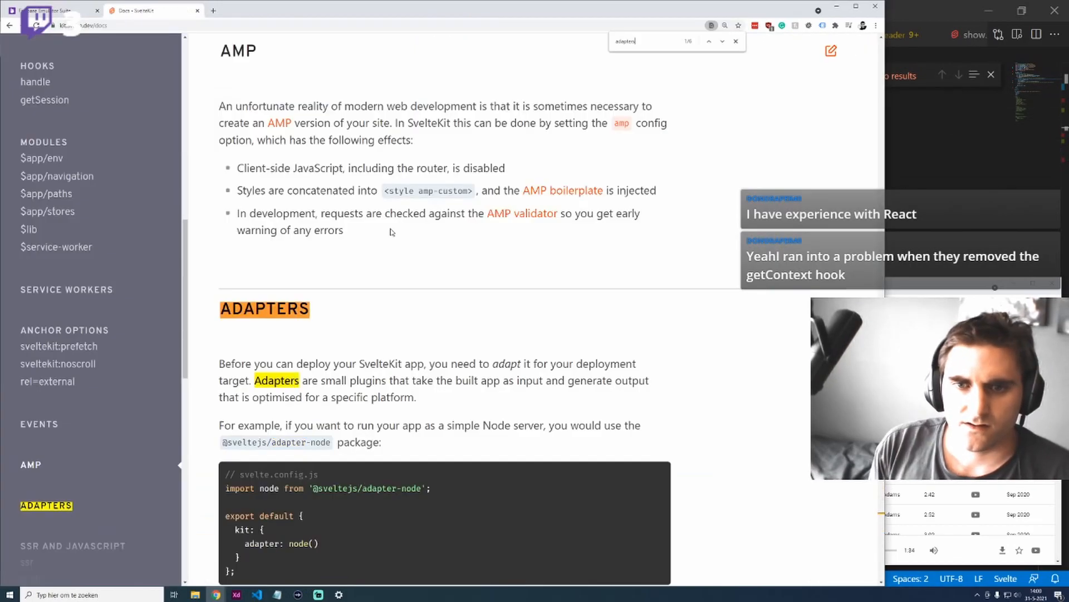
Step: Scroll the SvelteKit docs to the list of official serverless adapters
scroll(down, 3)
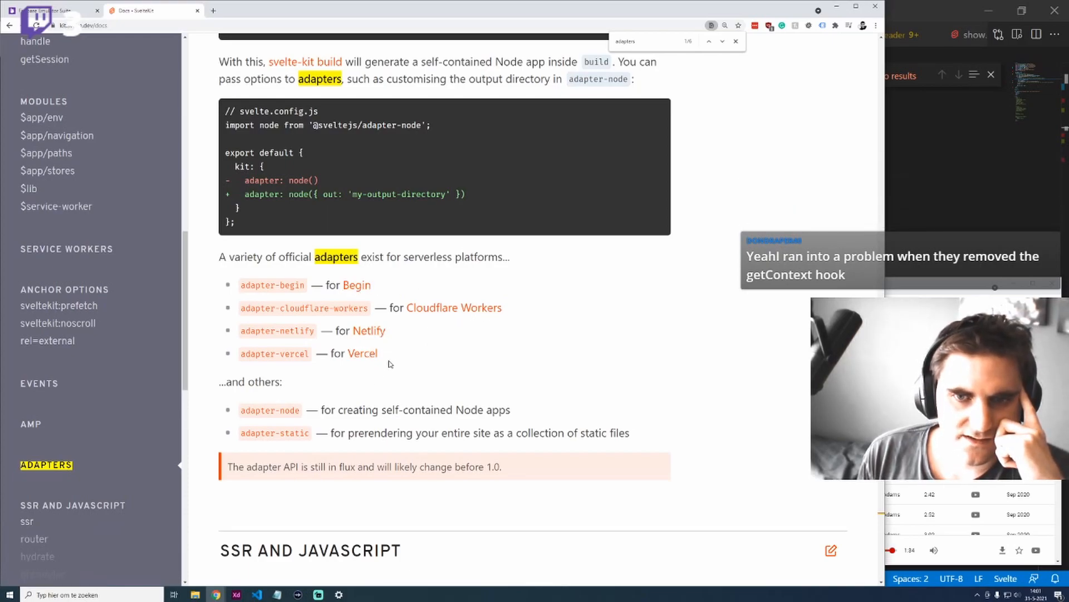
double_click(424, 409)
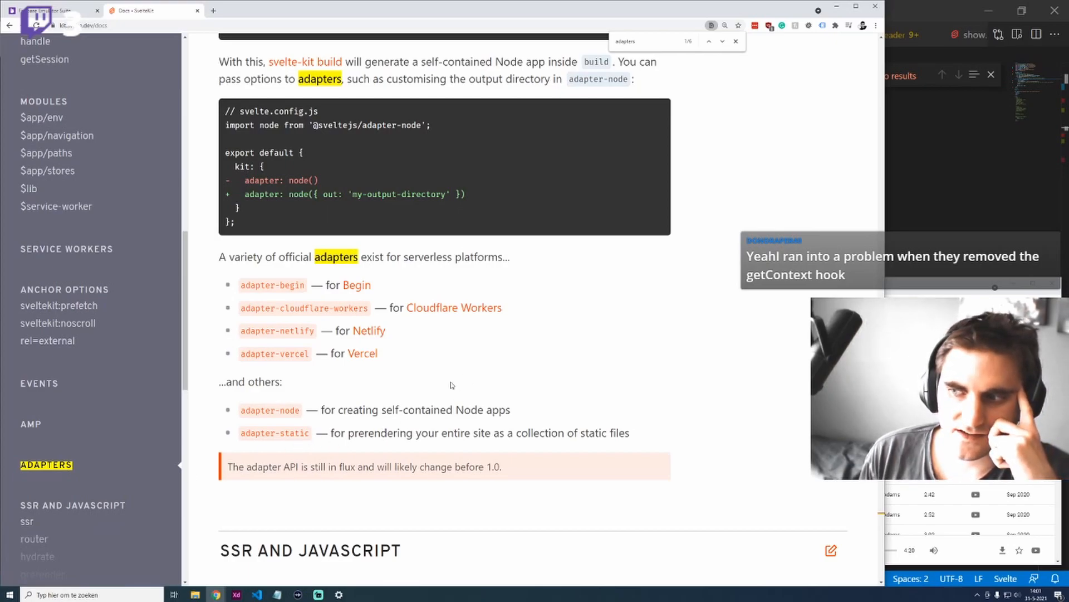
mouse_move(249, 54)
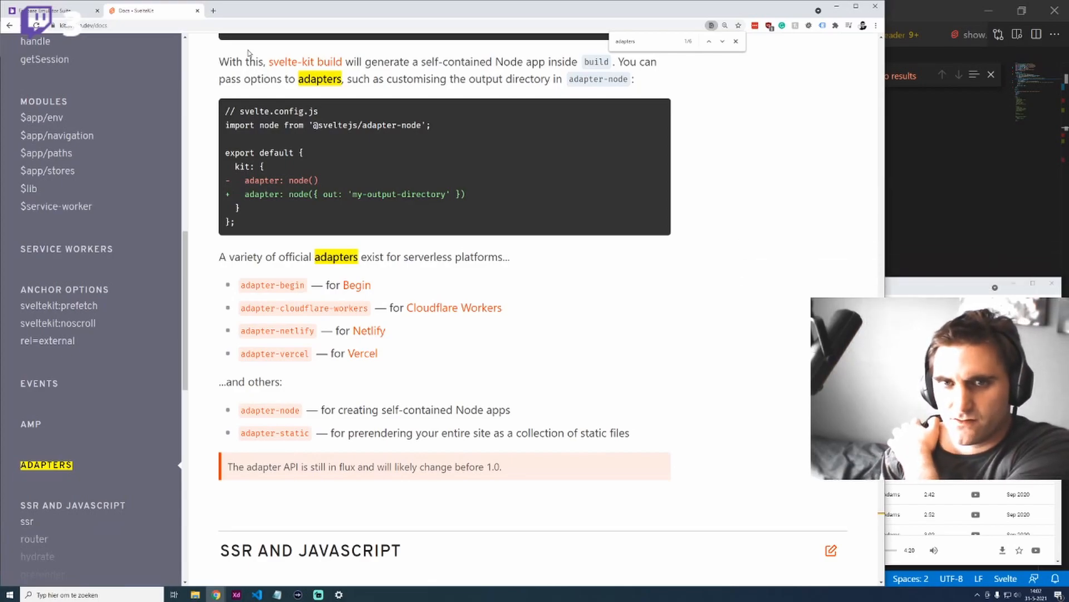
Step: Search 'svelte authentication' in a new tab and return to the adapters docs
click(213, 10)
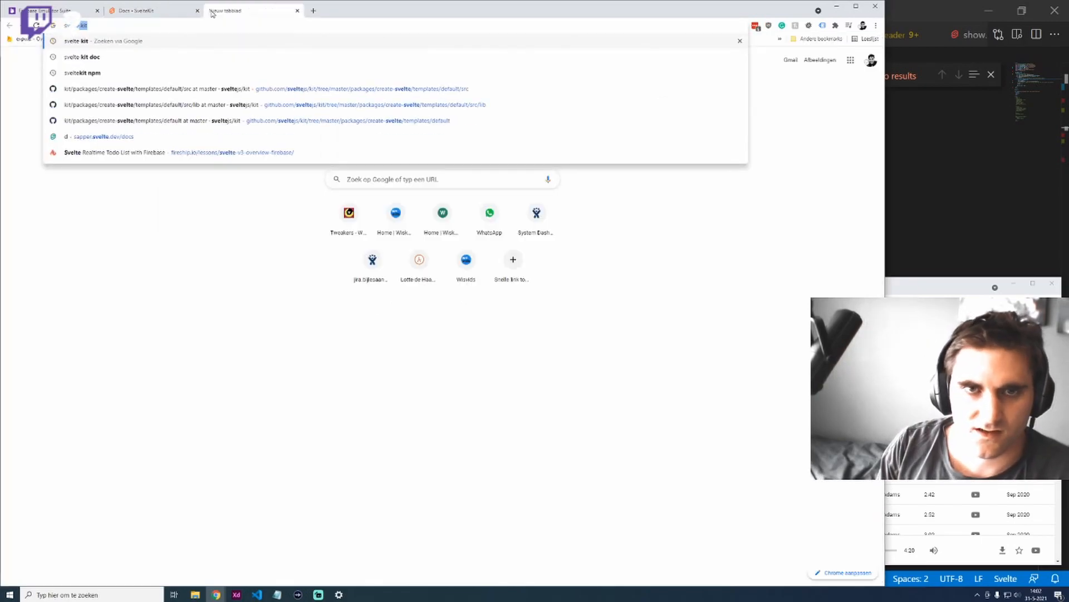
key(Return)
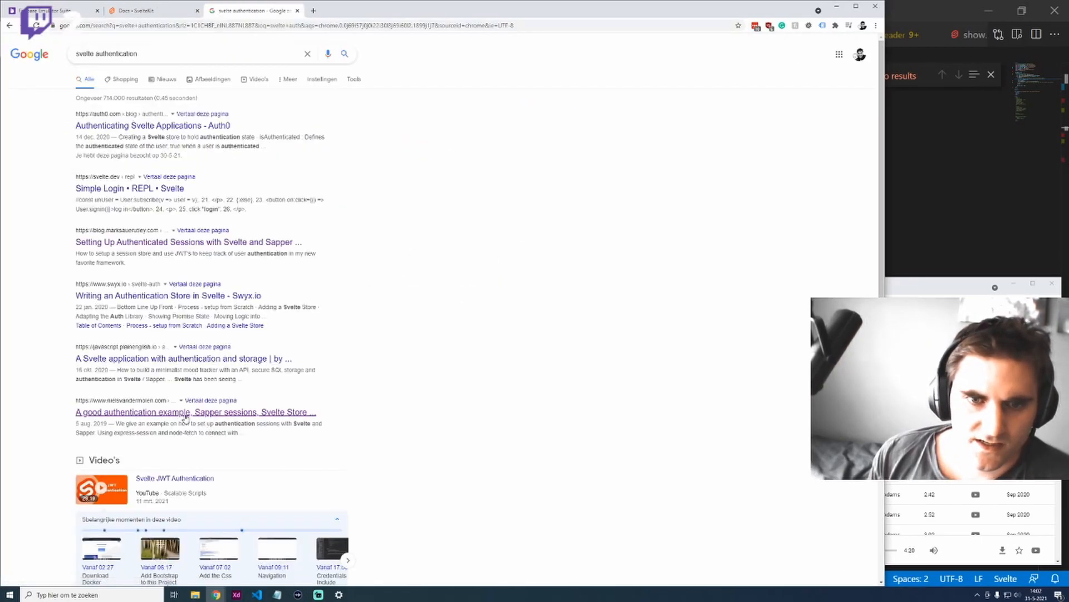
click(136, 10)
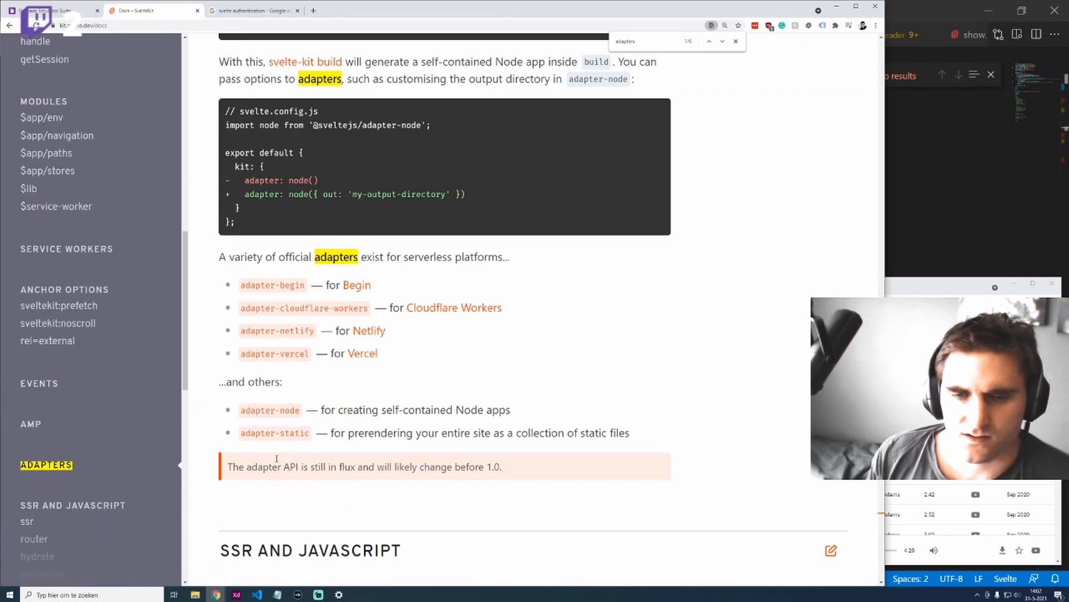
mouse_move(277, 329)
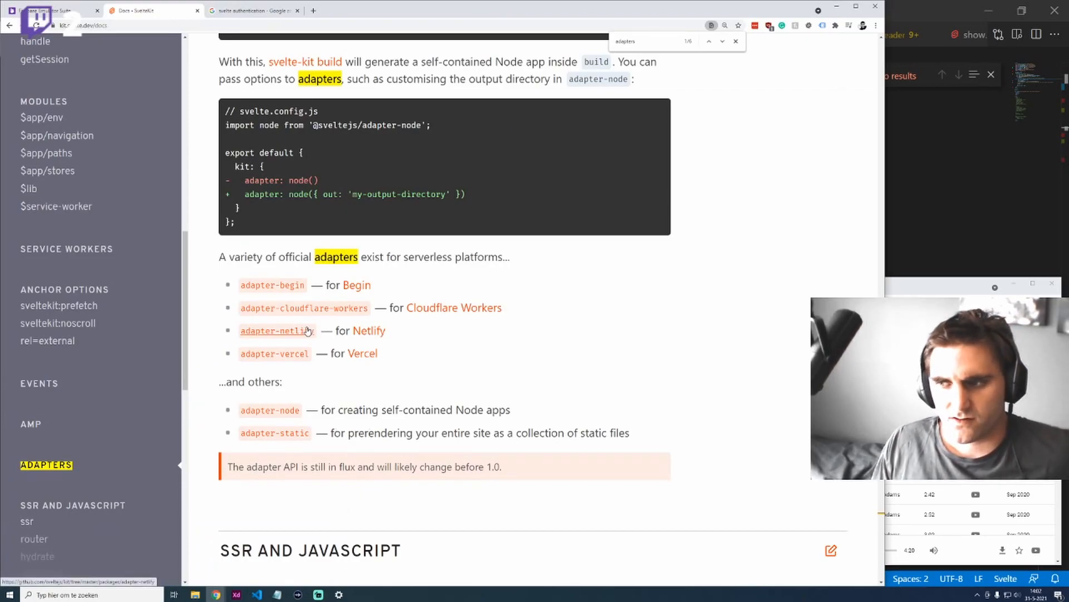
mouse_move(539, 333)
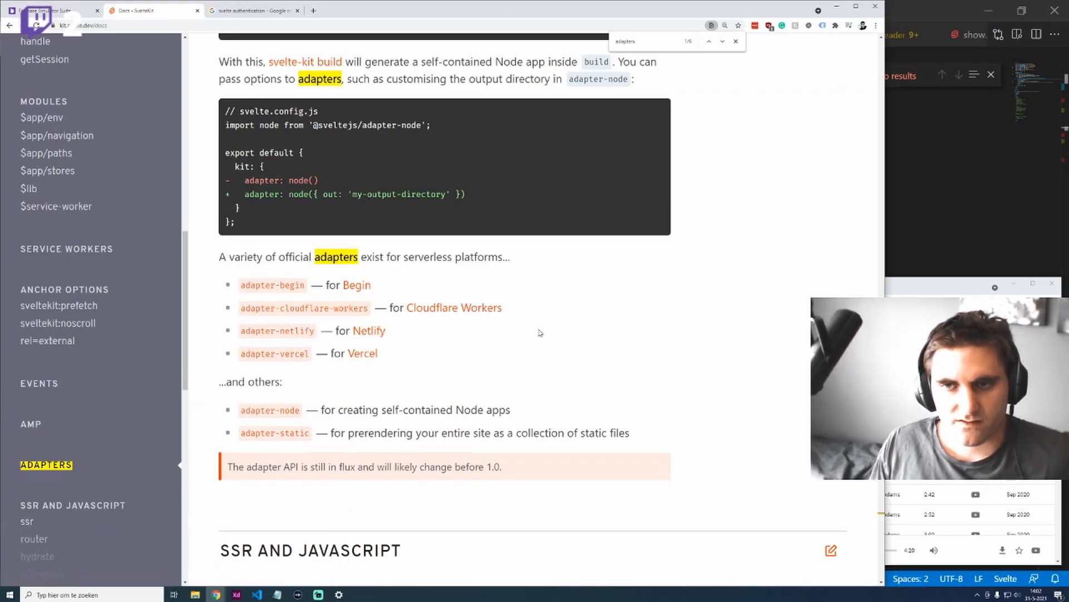
mouse_move(51, 10)
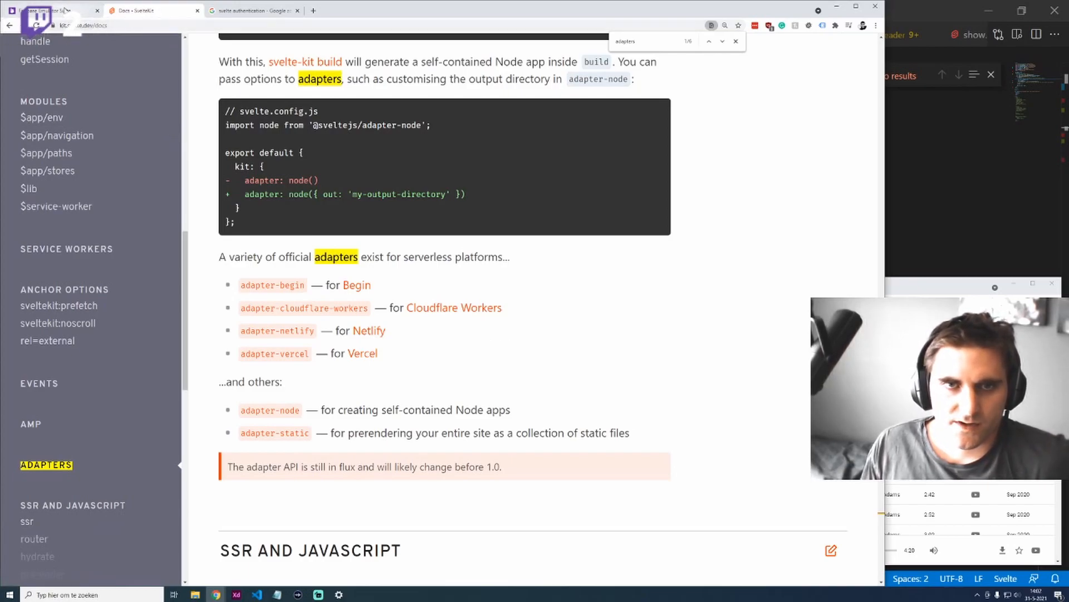
mouse_move(135, 186)
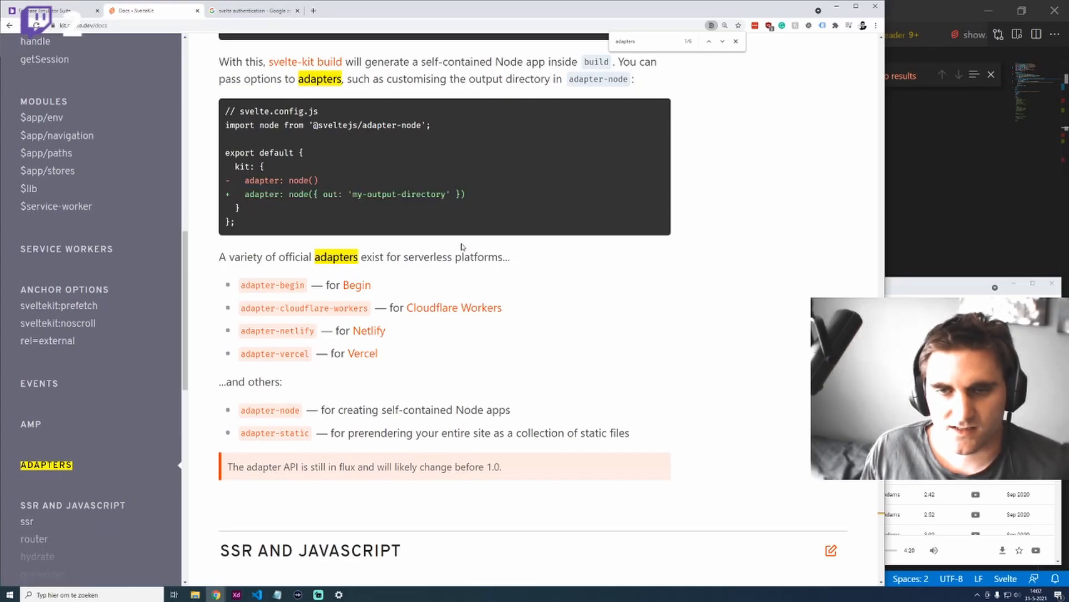
scroll(up, 3)
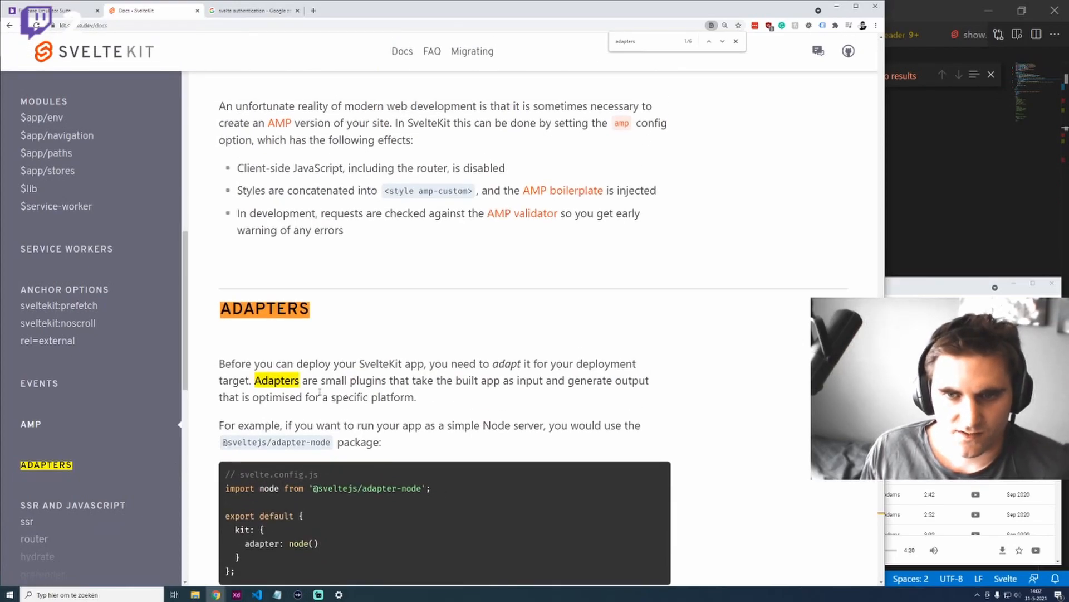
mouse_move(315, 391)
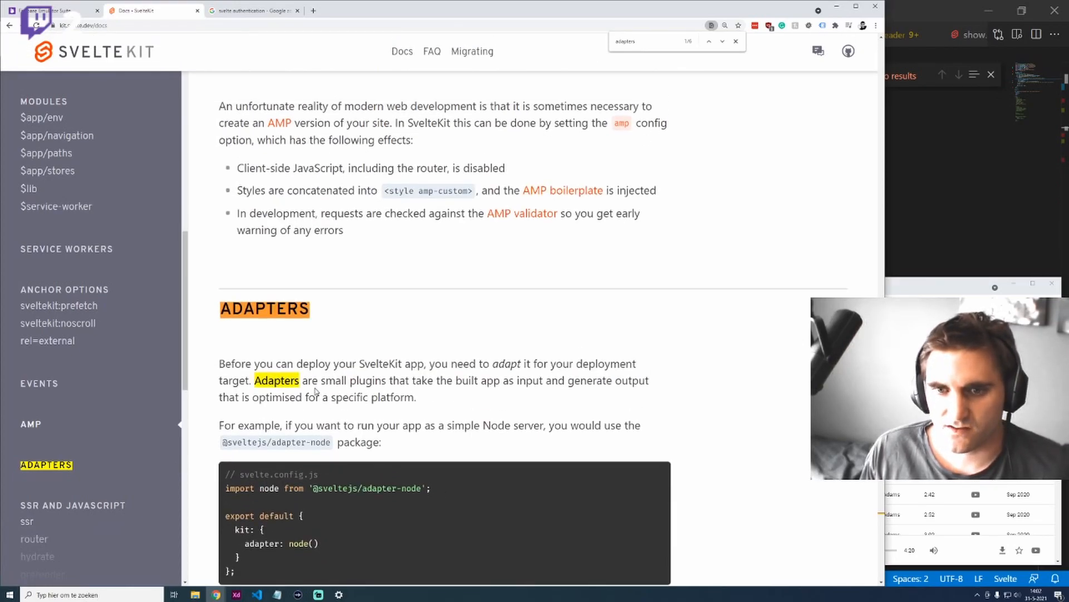